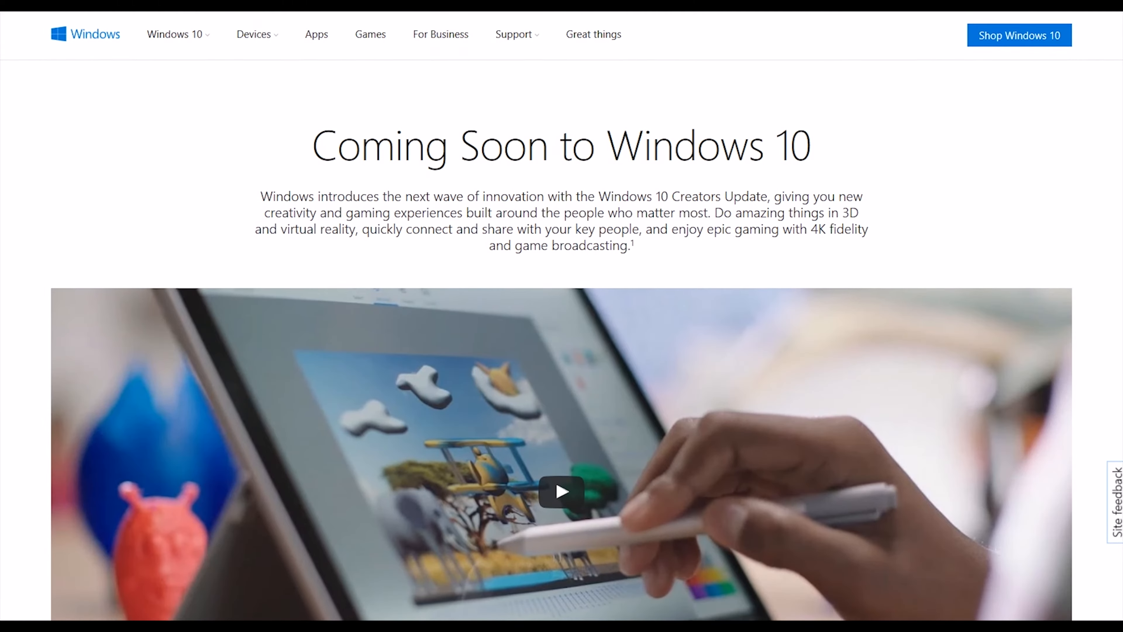
pyautogui.scroll(-3)
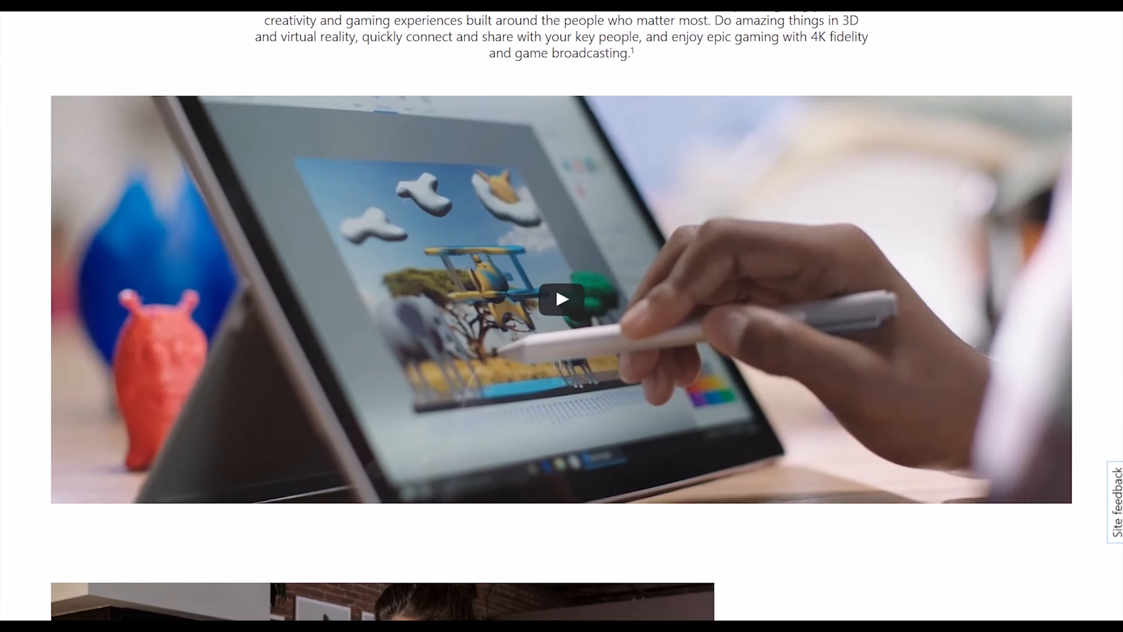
pyautogui.scroll(-3)
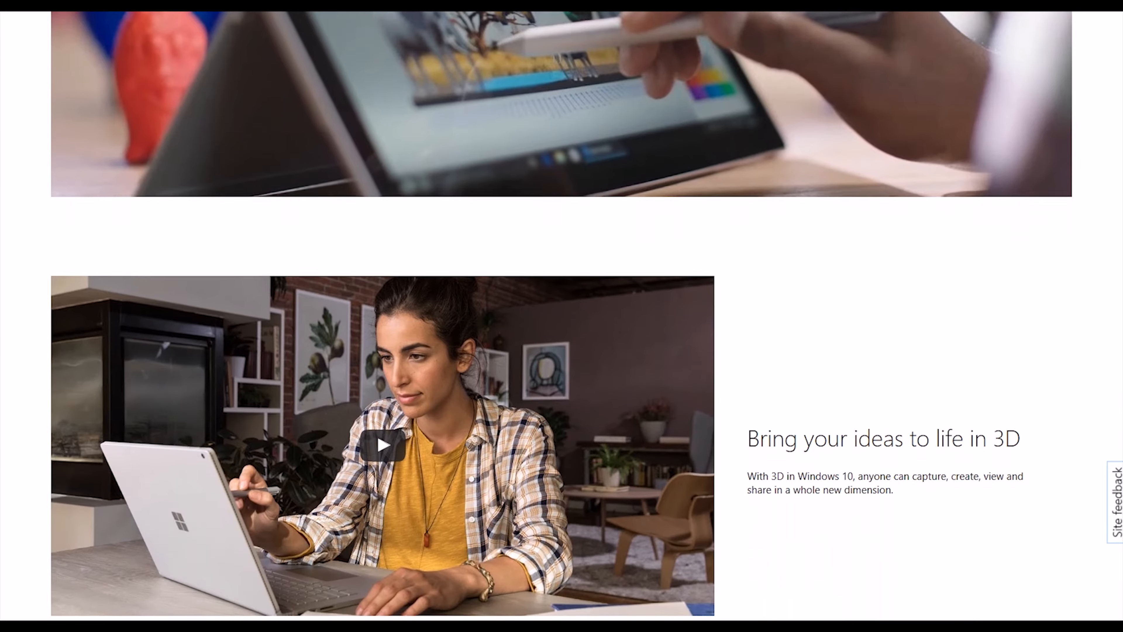
pyautogui.scroll(-3)
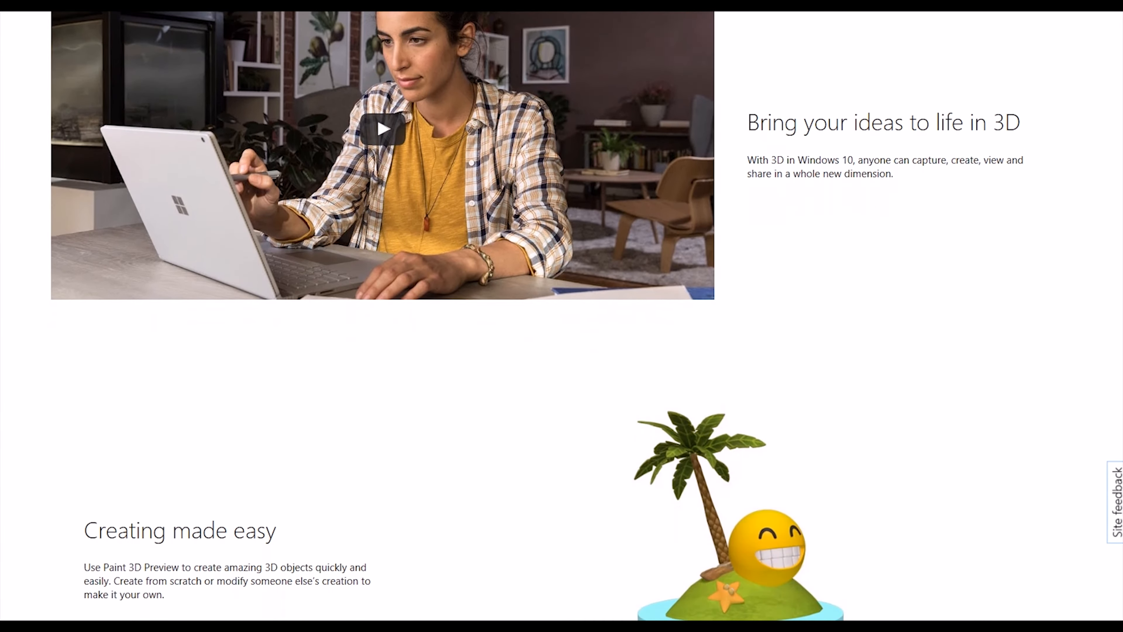
pyautogui.scroll(-3)
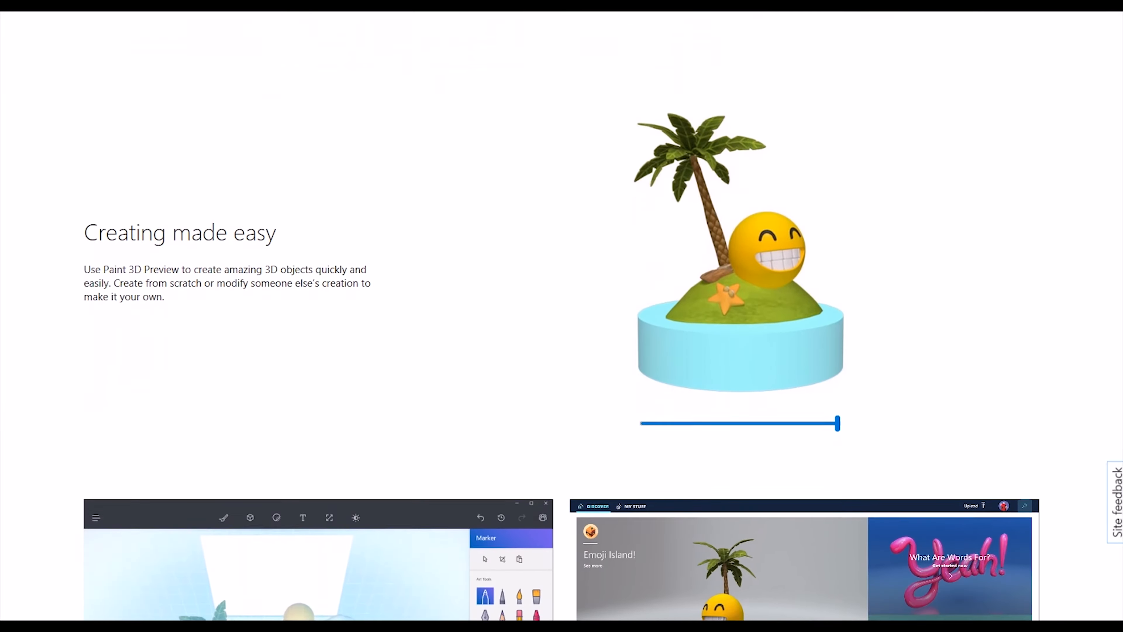
pyautogui.scroll(-3)
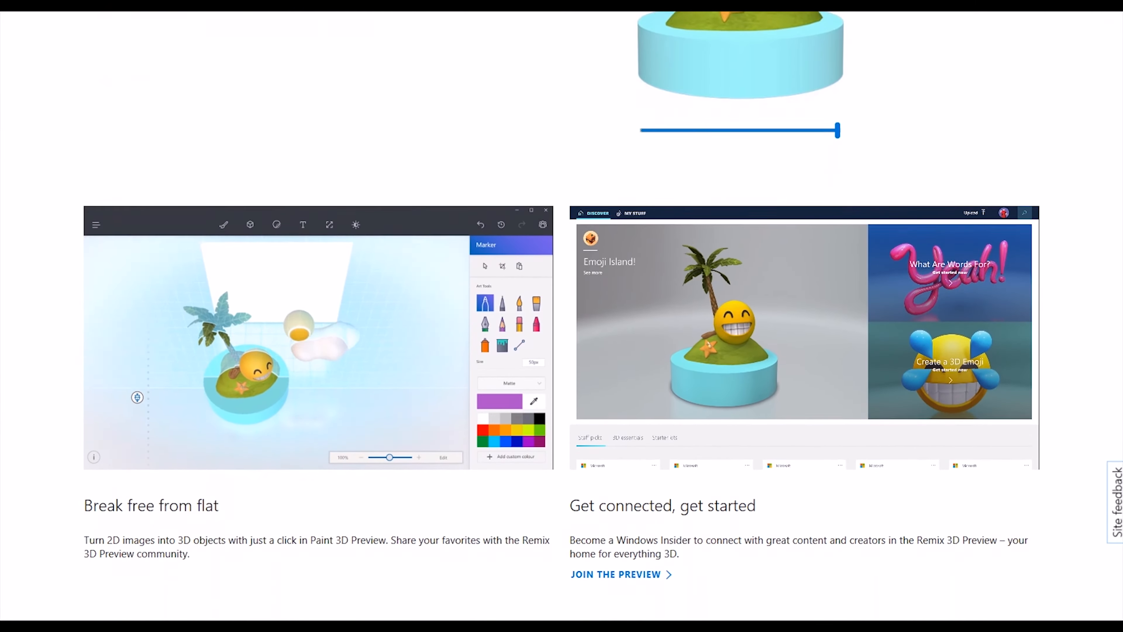
pyautogui.scroll(-3)
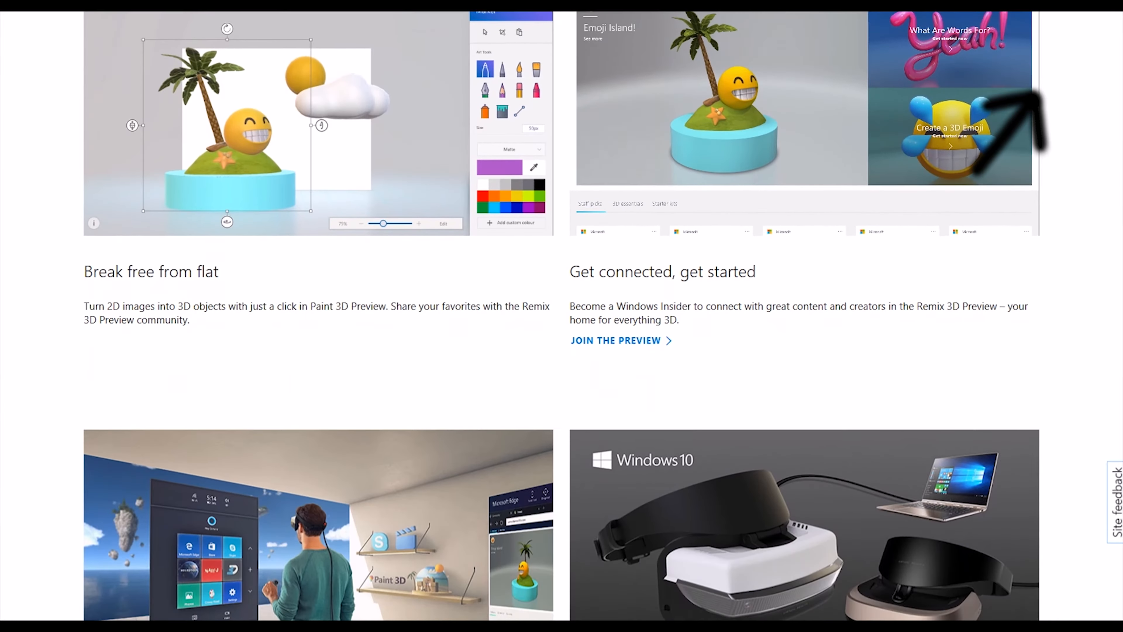
pyautogui.scroll(-3)
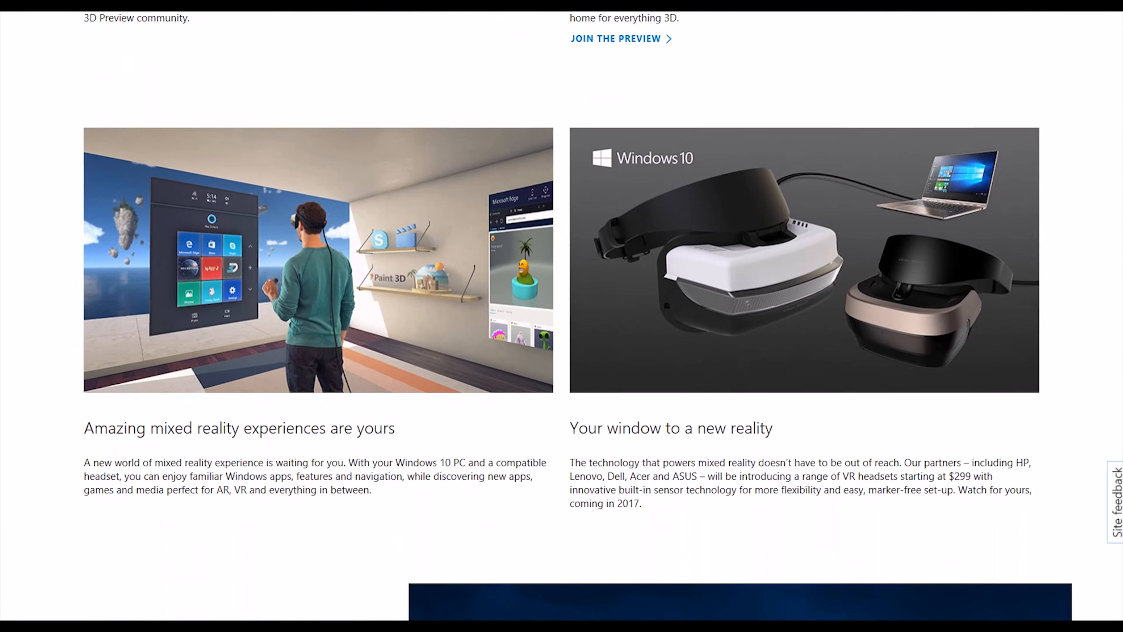
pyautogui.scroll(-3)
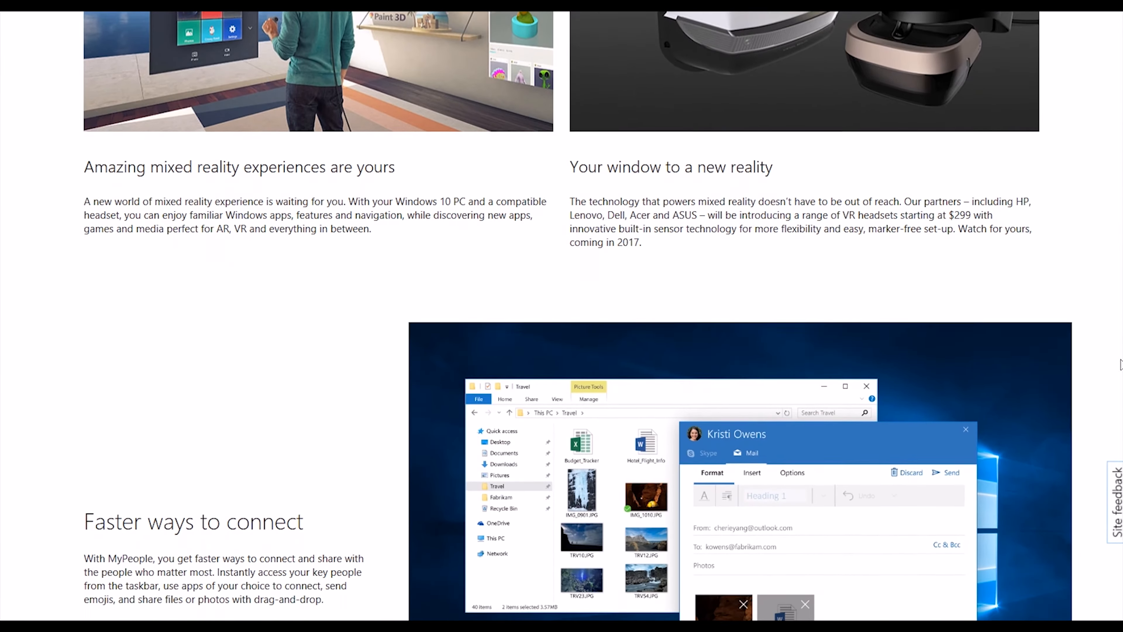